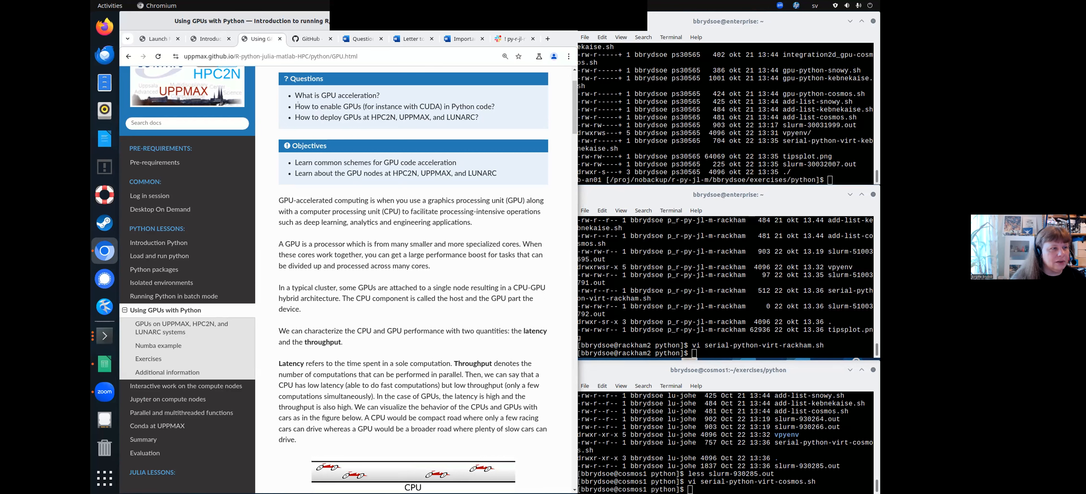
- Scroll past the CPU/GPU cars latency-throughput analogy down to the K80 GPU engine image and node layout
drag(293, 106, 478, 117)
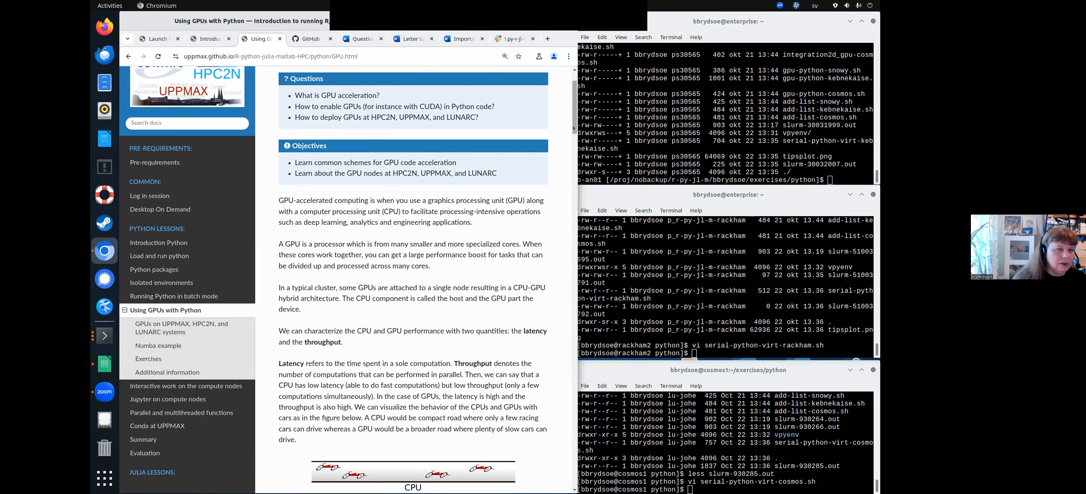
scroll(down, 3)
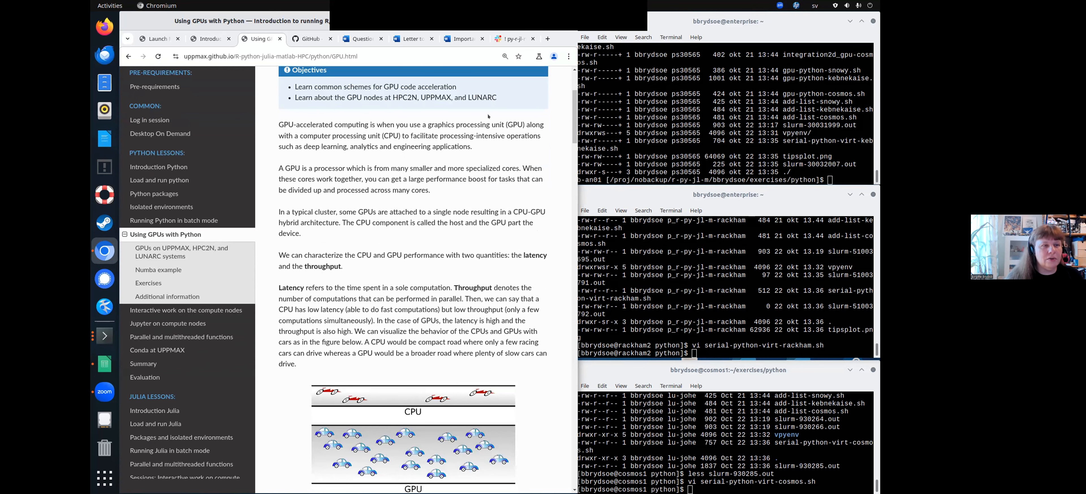
scroll(down, 3)
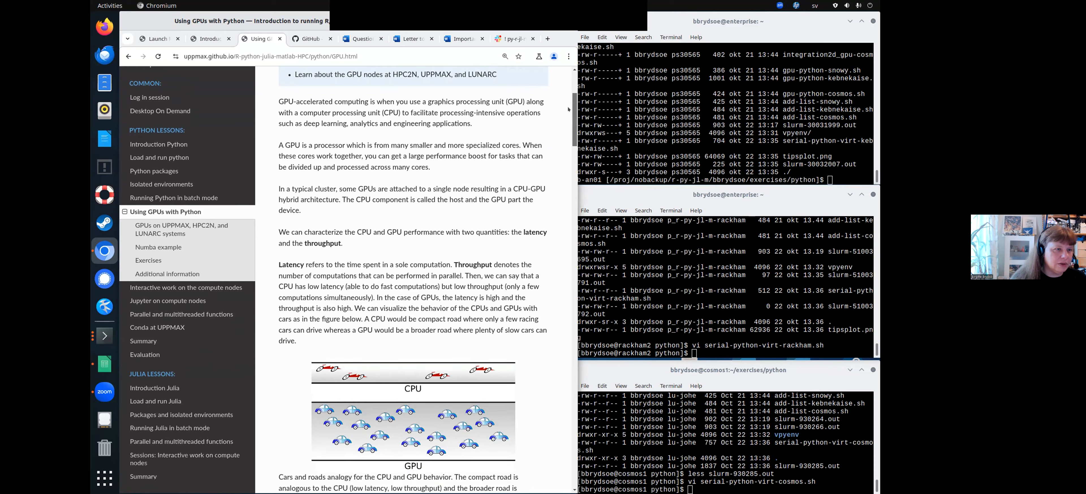
scroll(down, 3)
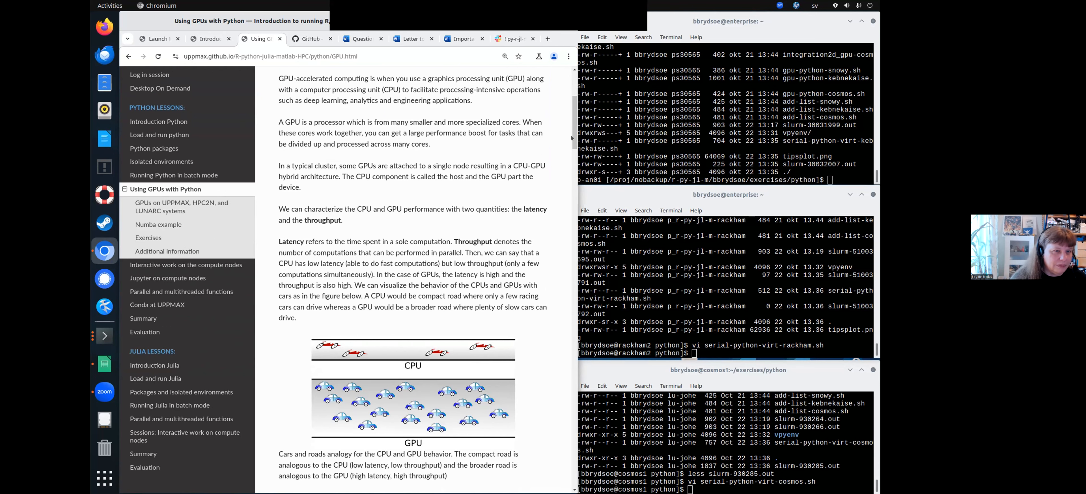
scroll(down, 3)
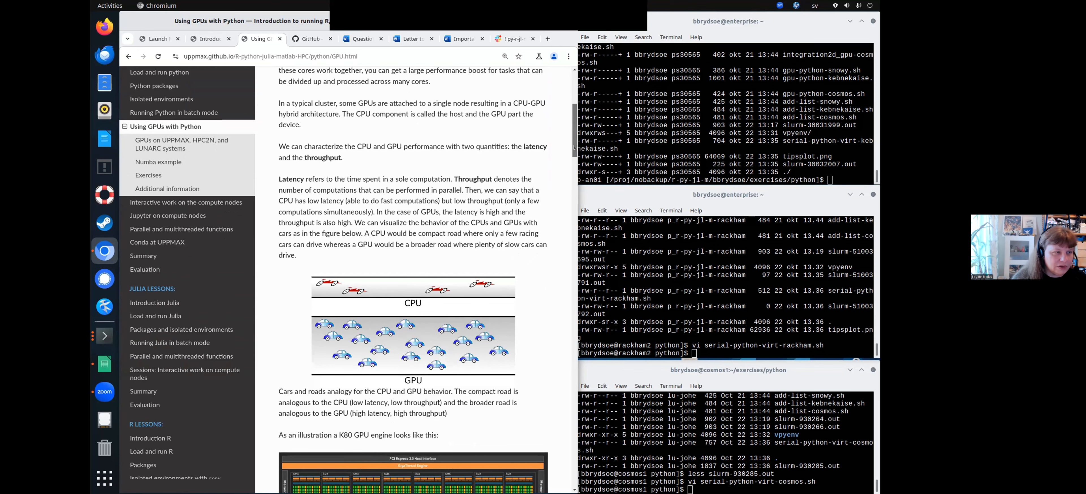
scroll(down, 3)
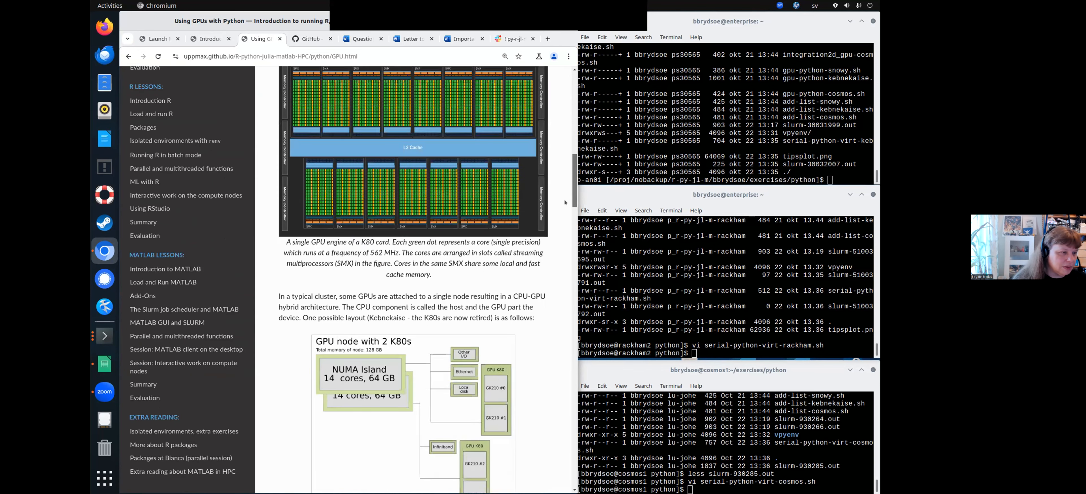
- Reach the Snowy SBATCH commands and highlight the Snowy option and the card count of 1
scroll(down, 3)
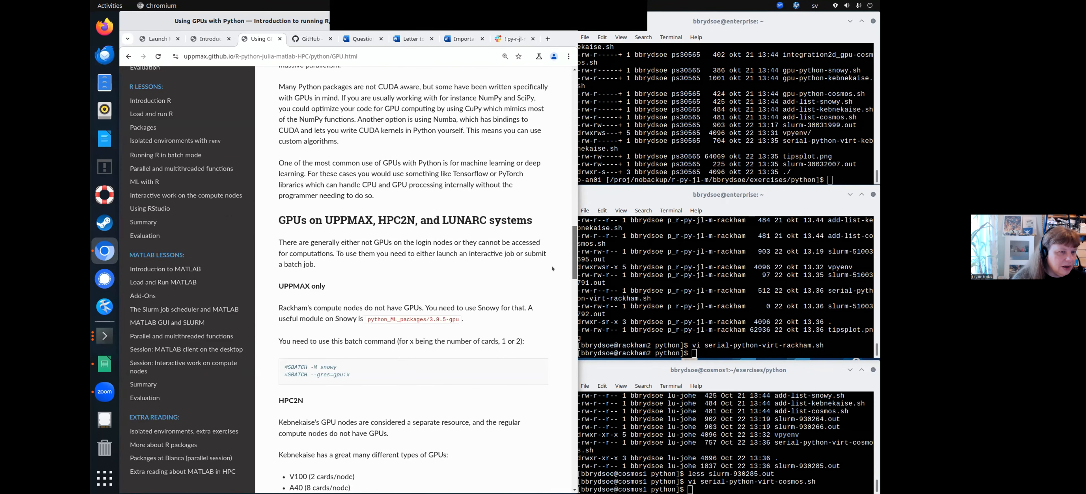
scroll(down, 3)
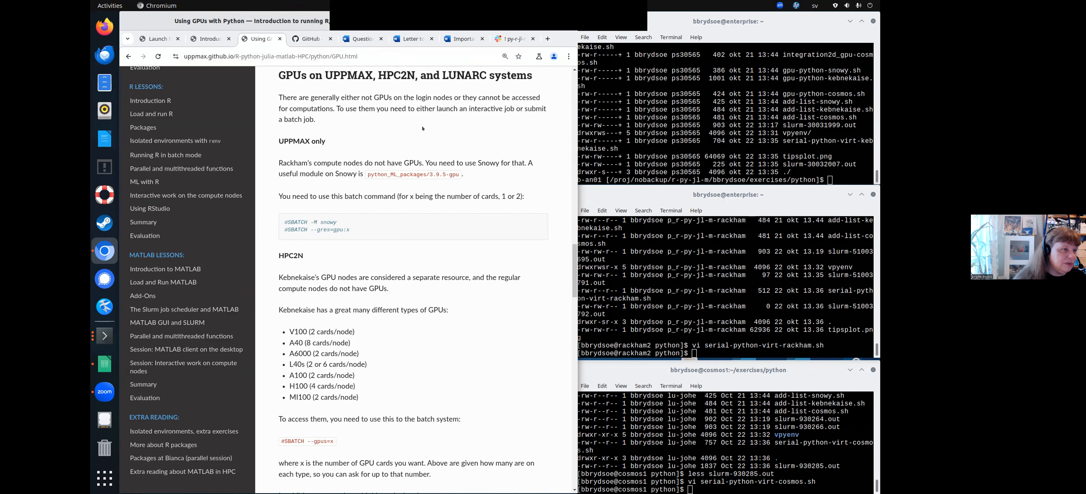
mouse_move(356, 122)
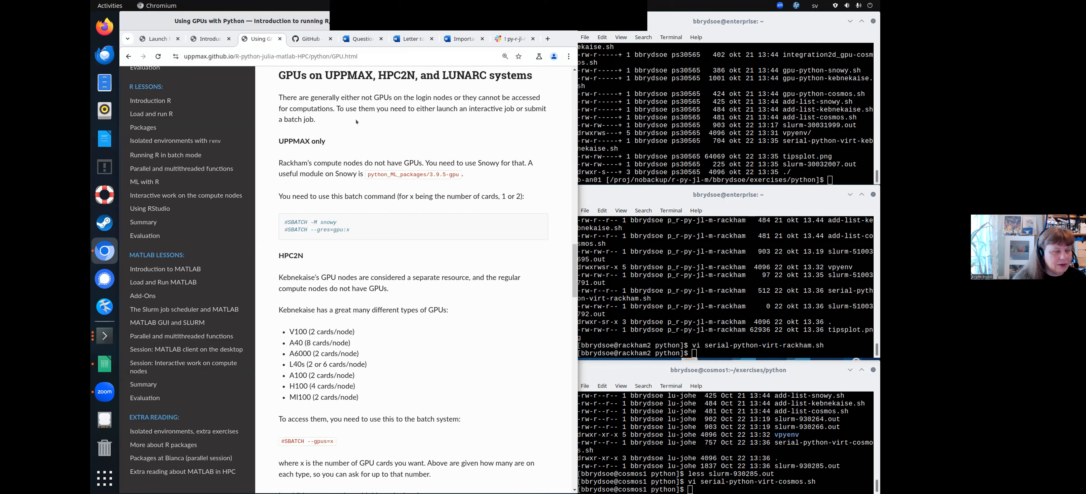
mouse_move(382, 249)
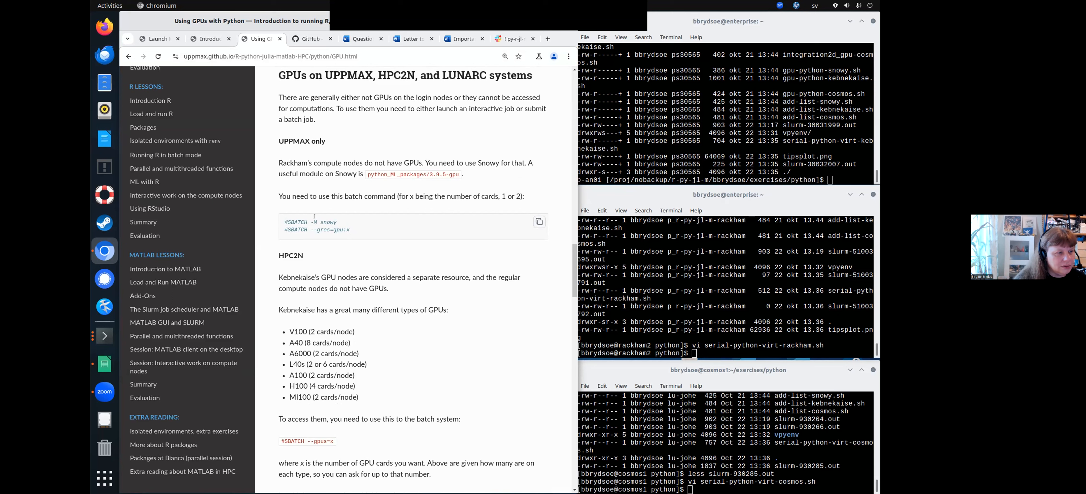
double_click(328, 221)
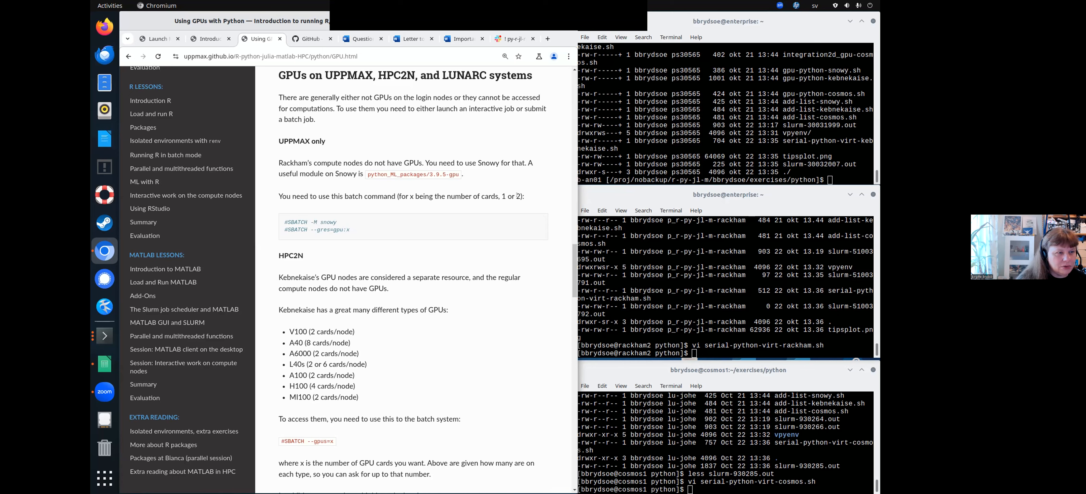
mouse_move(526, 195)
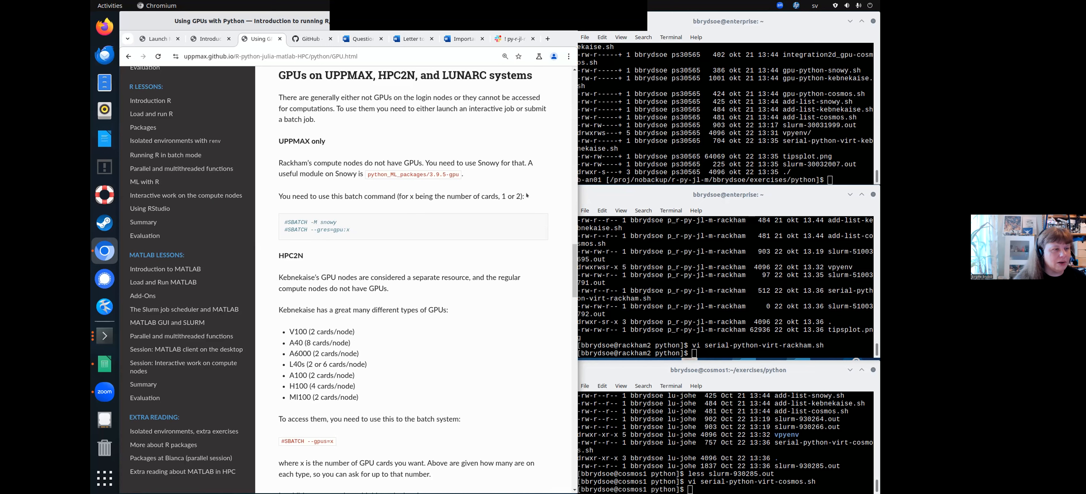
mouse_move(476, 226)
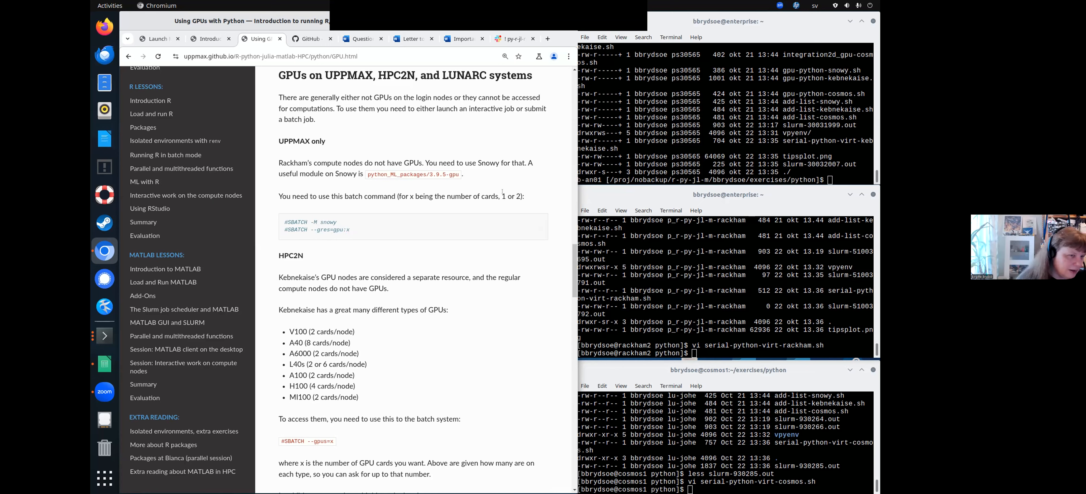
double_click(504, 196)
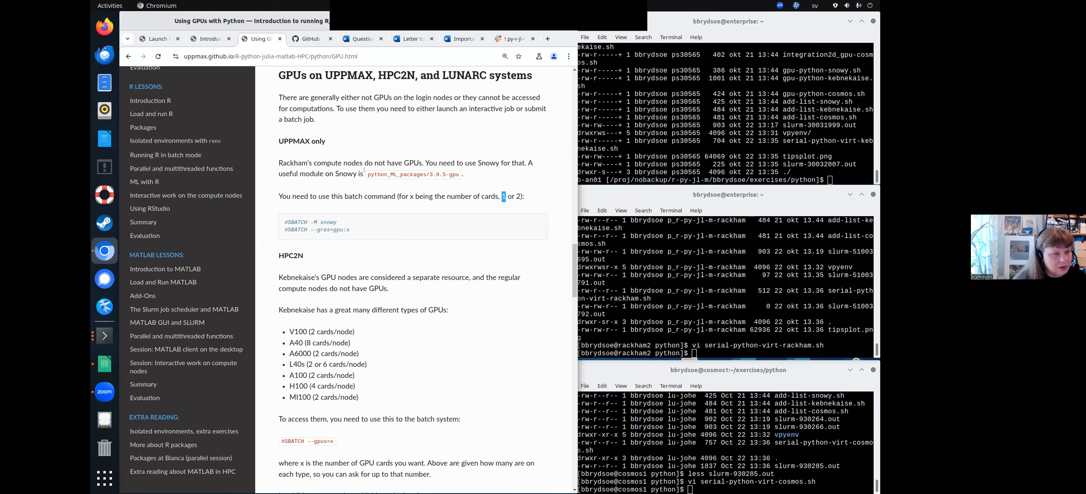
double_click(377, 175)
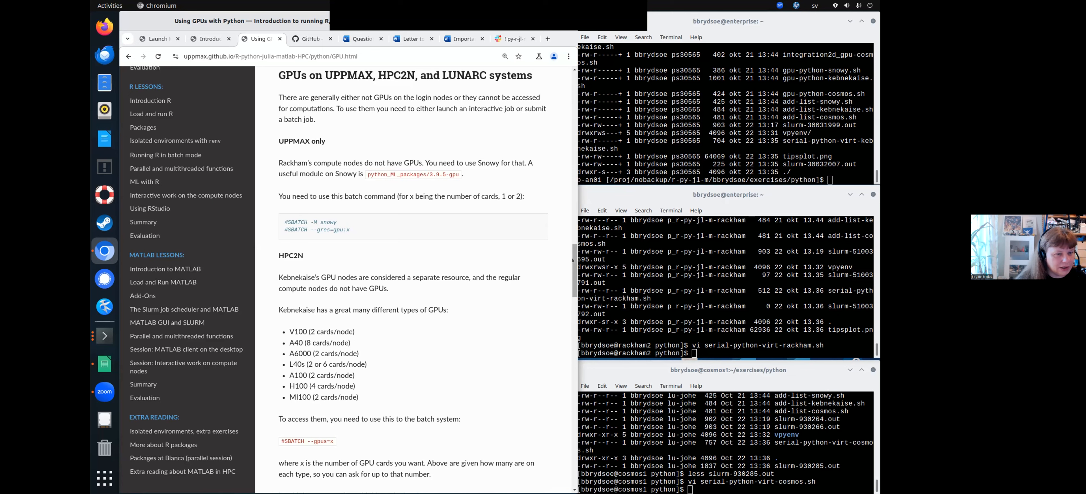
- Read the HPC2N SBATCH gpus and type options and continue to the LUNARC A100 heading
scroll(down, 3)
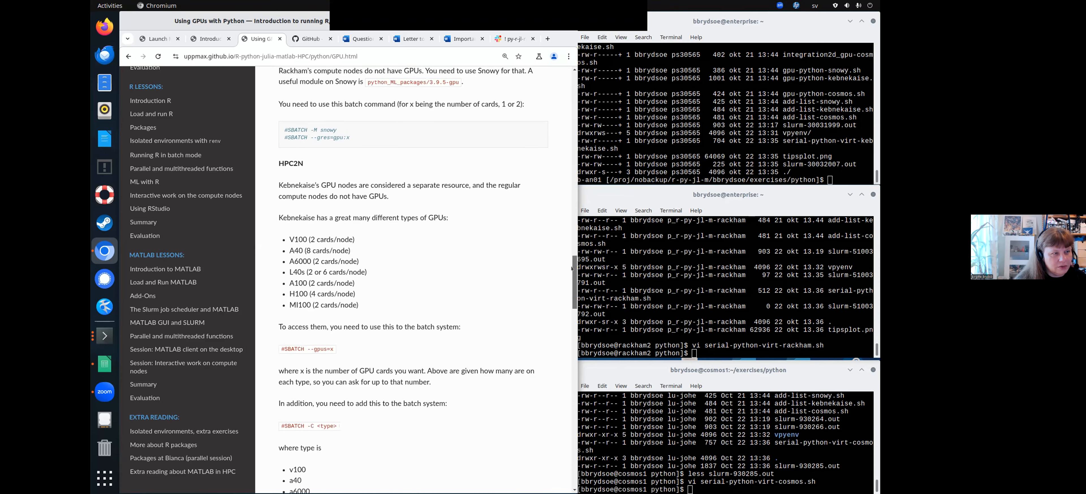
scroll(down, 3)
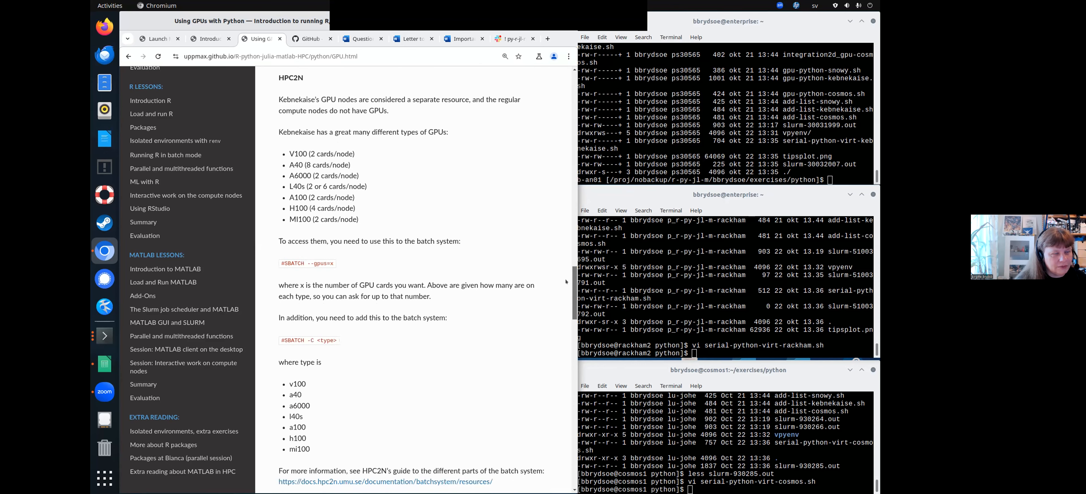
scroll(down, 3)
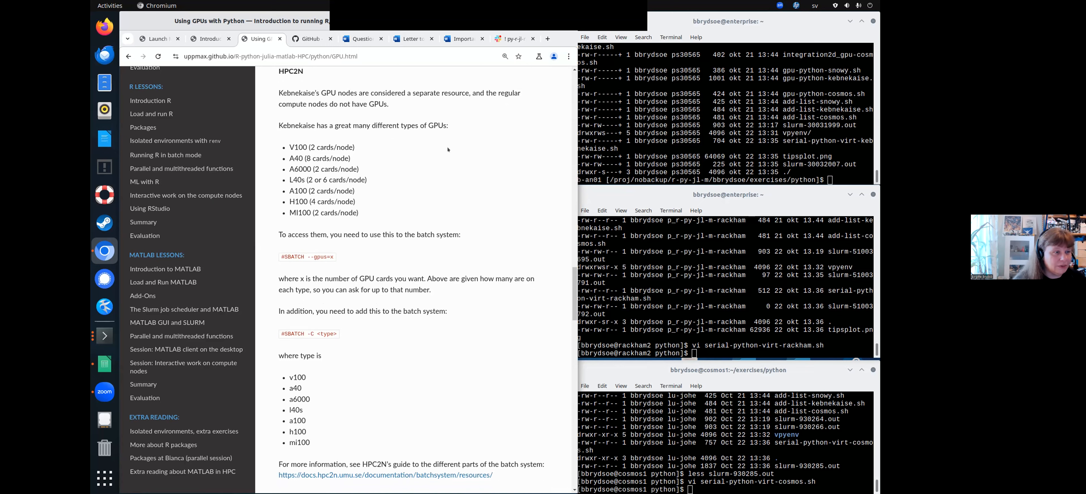
mouse_move(442, 149)
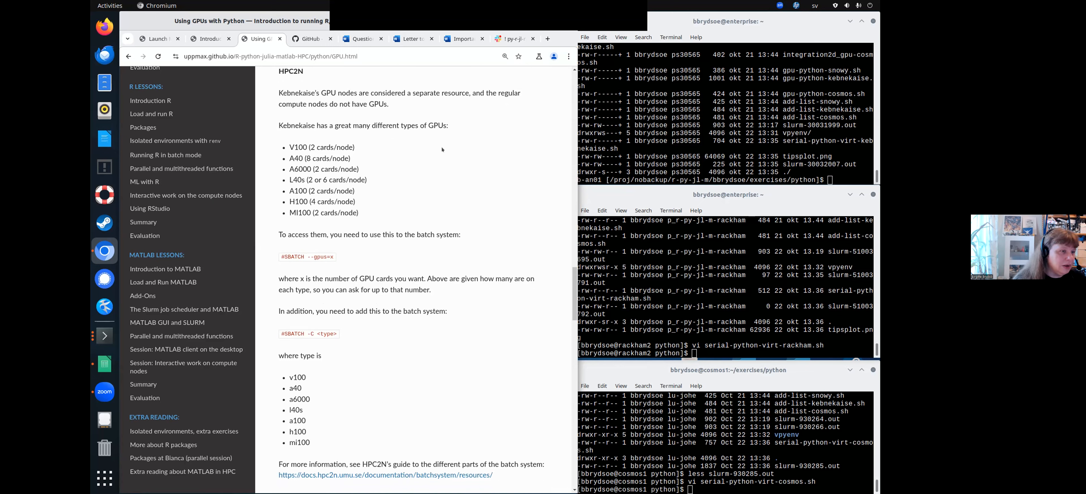
mouse_move(290, 141)
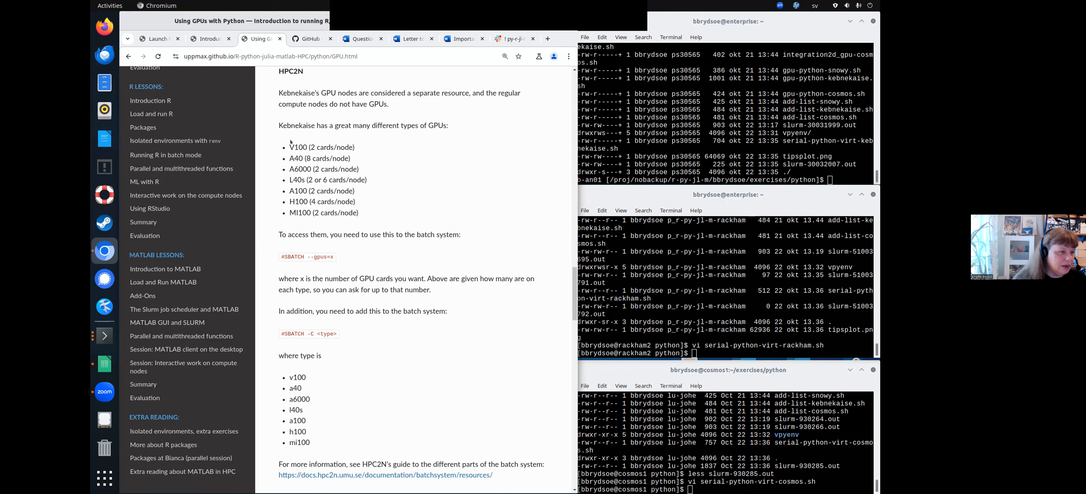
mouse_move(310, 212)
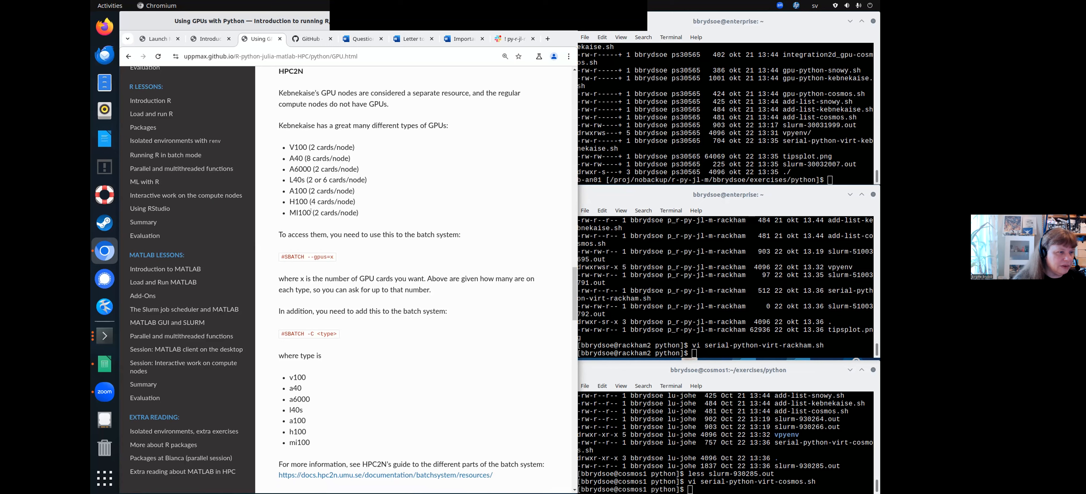
mouse_move(427, 163)
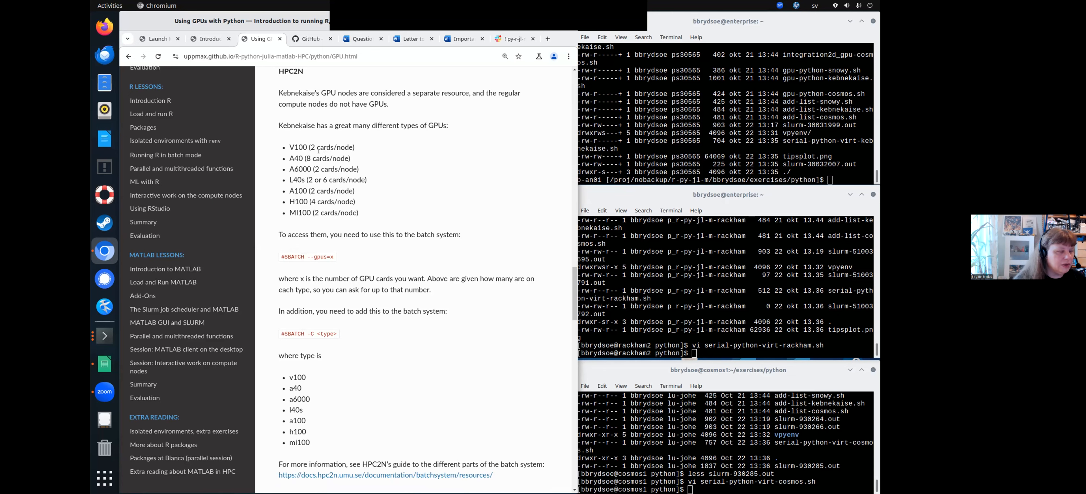
mouse_move(381, 261)
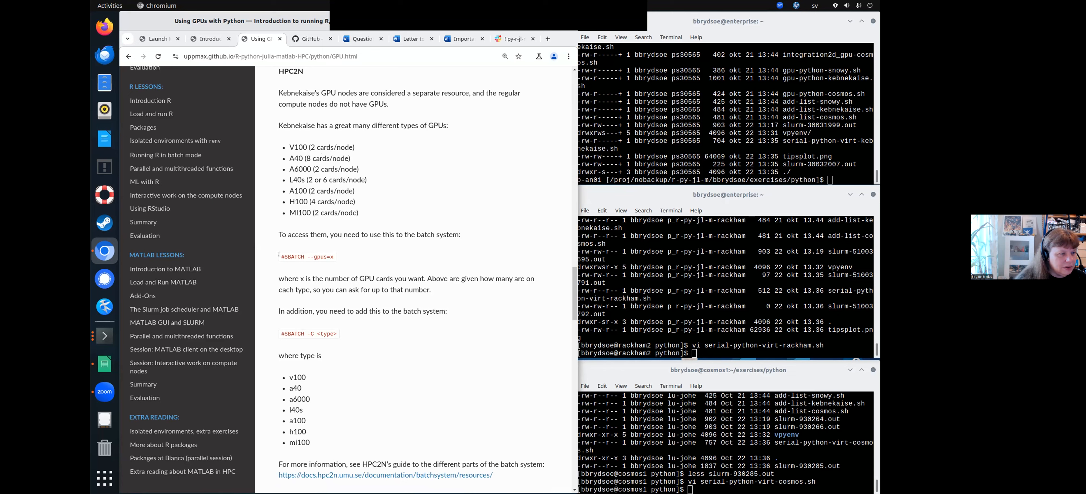
double_click(306, 257)
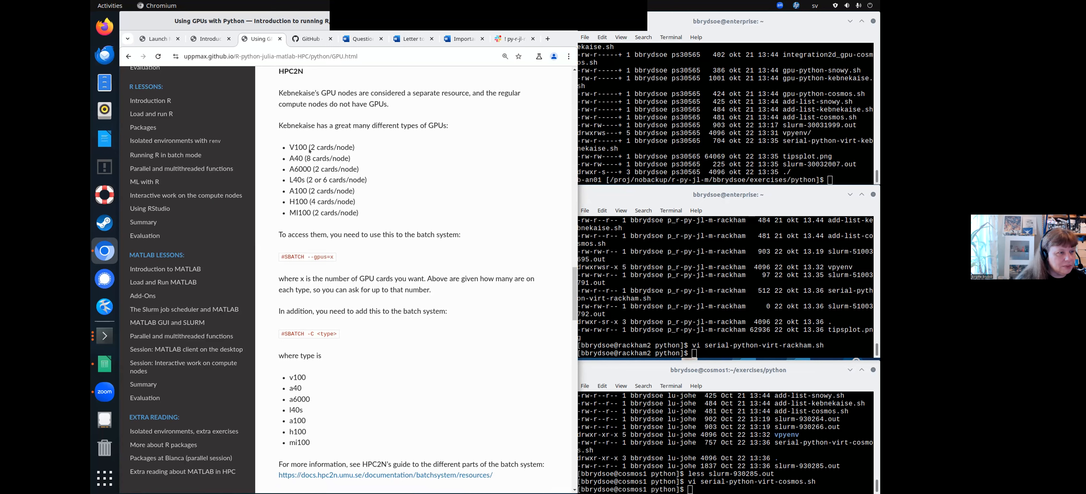
mouse_move(338, 242)
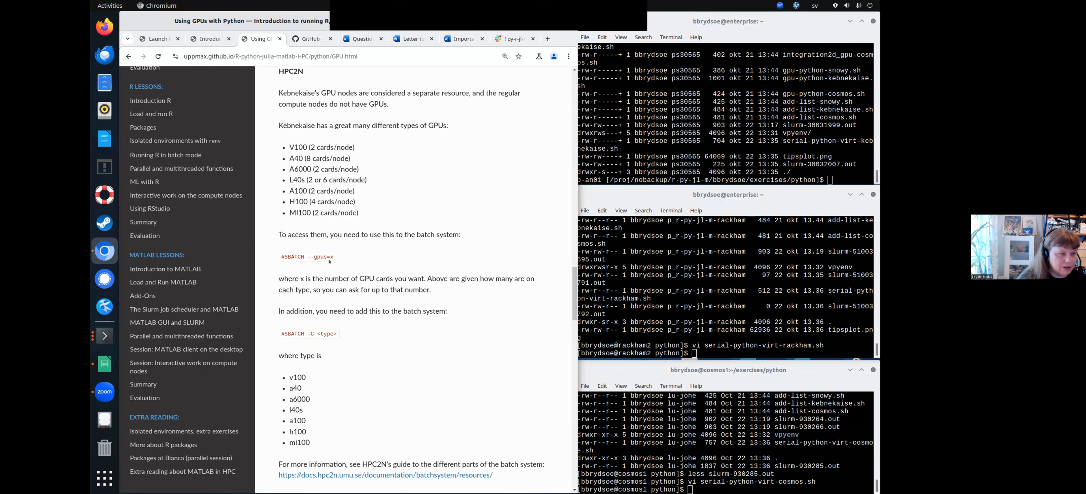
mouse_move(344, 346)
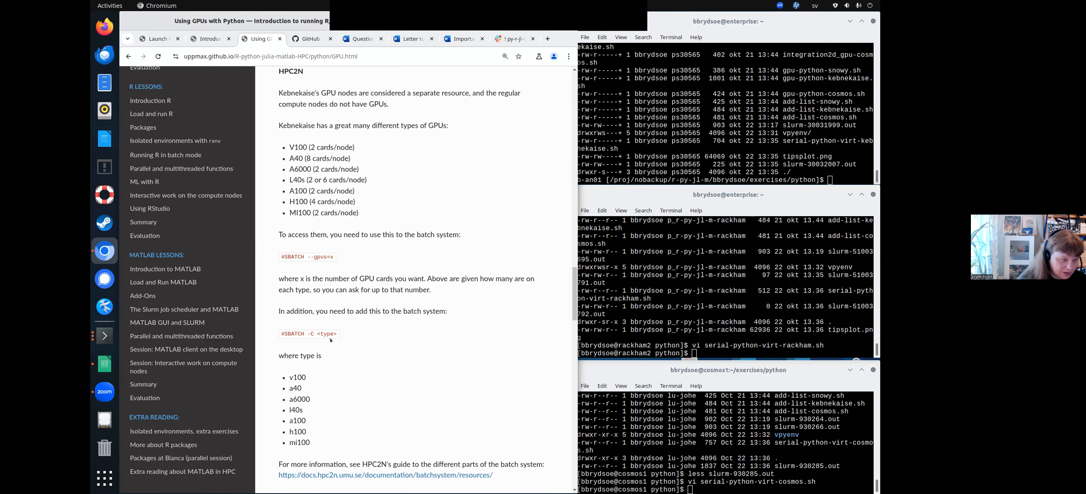
scroll(down, 3)
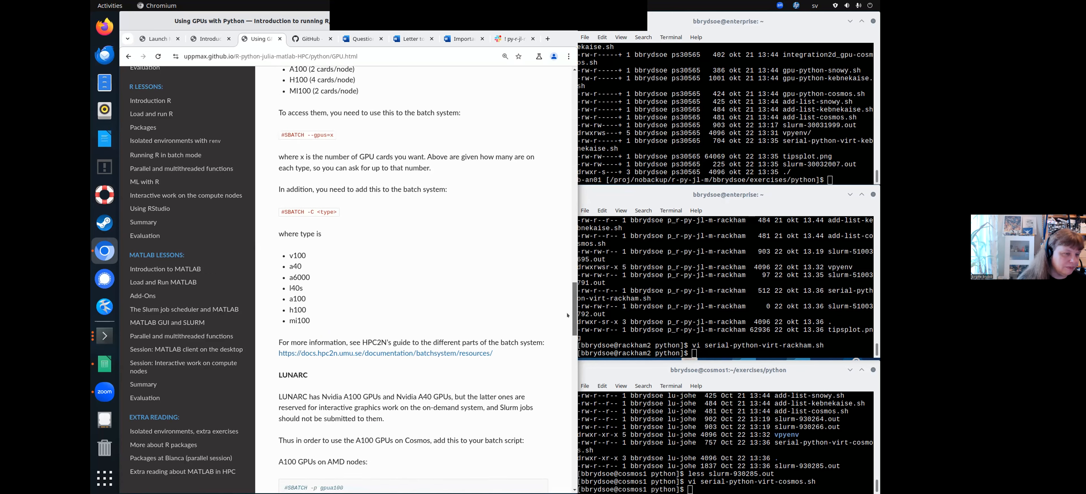
- Scroll past LUNARC's AMD and Intel A100 node options to the Numba example and Type-Along box
scroll(down, 3)
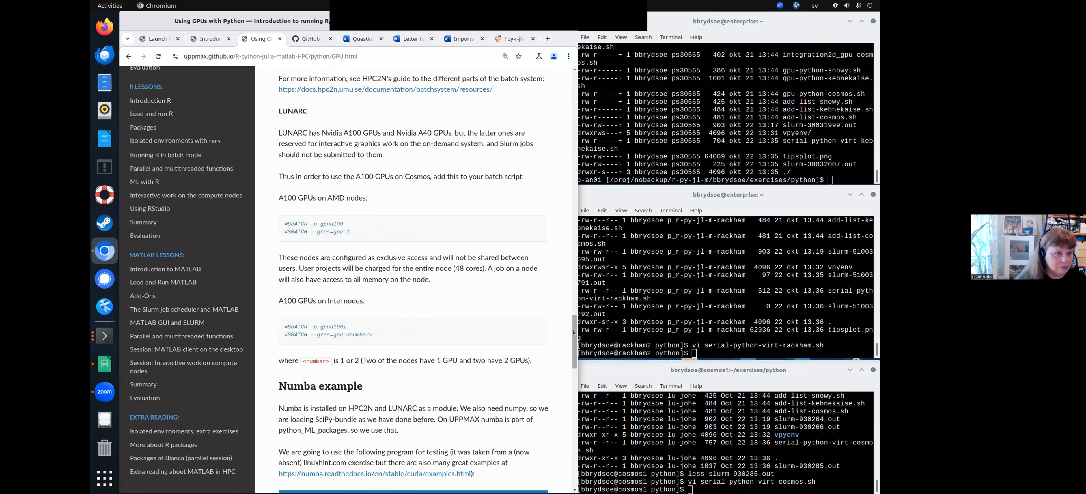
scroll(down, 3)
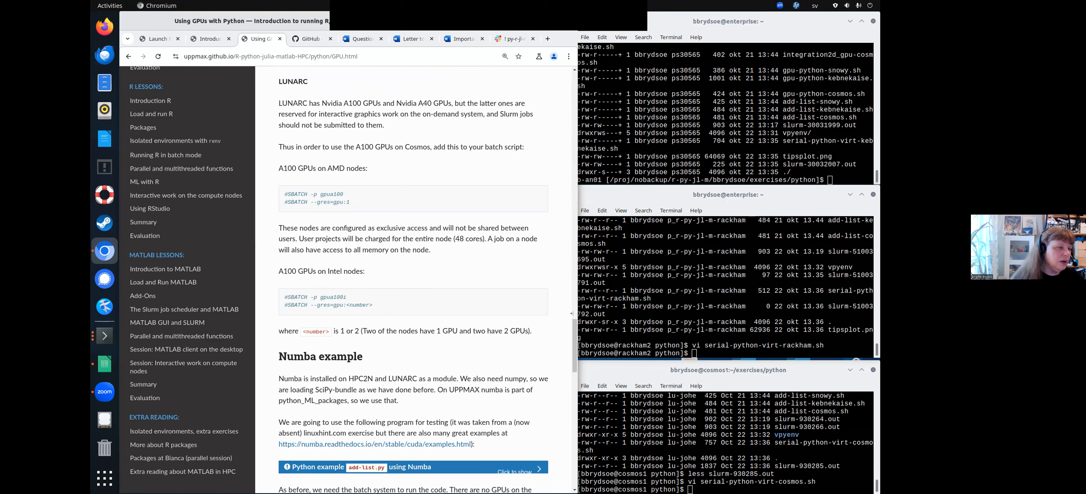
mouse_move(345, 288)
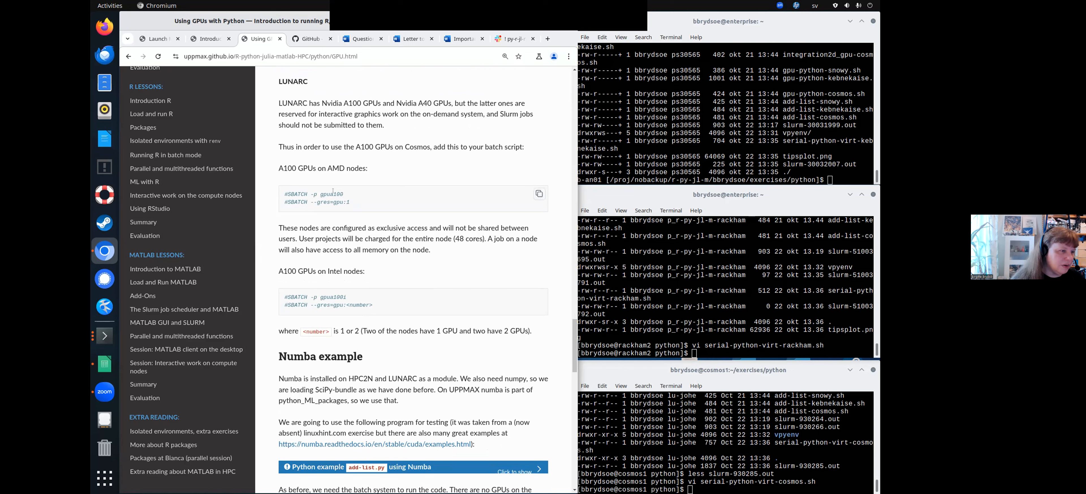
mouse_move(316, 208)
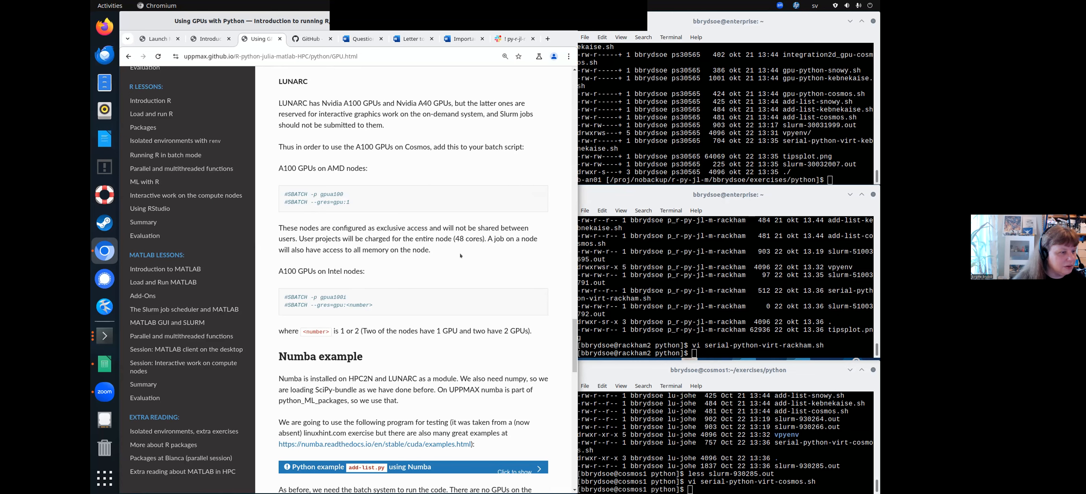
mouse_move(475, 269)
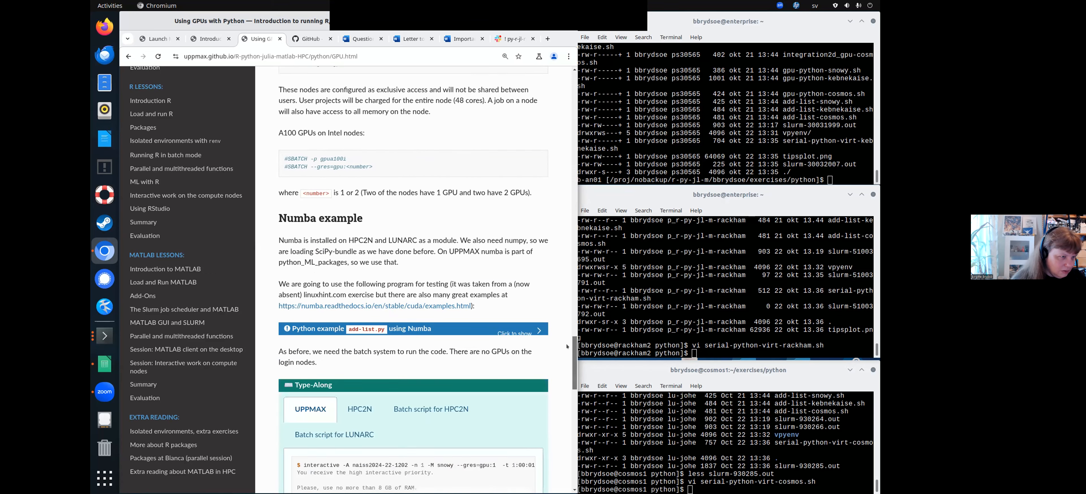
- Scroll through the UPPMAX type-along CPU and GPU timing output to the Exercises heading
scroll(down, 3)
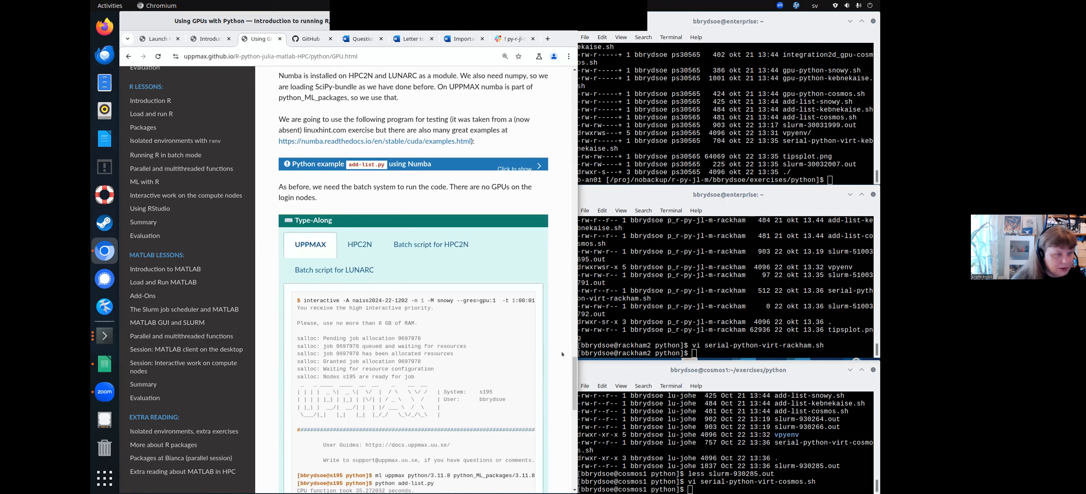
mouse_move(526, 299)
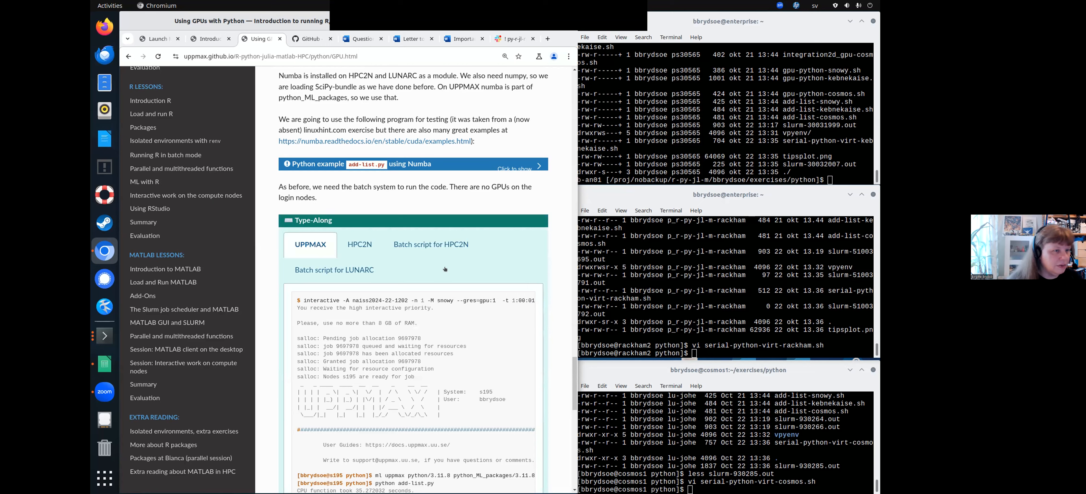
mouse_move(421, 208)
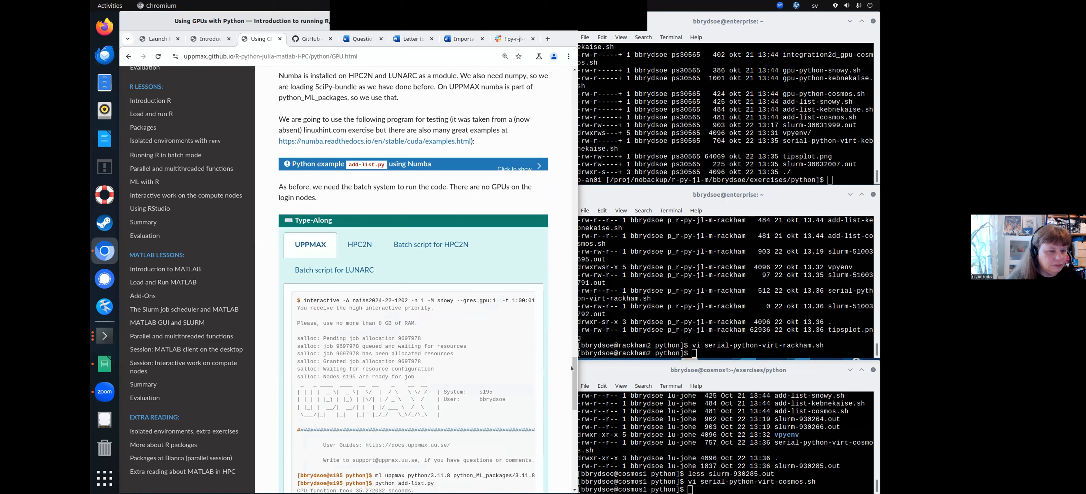
mouse_move(464, 143)
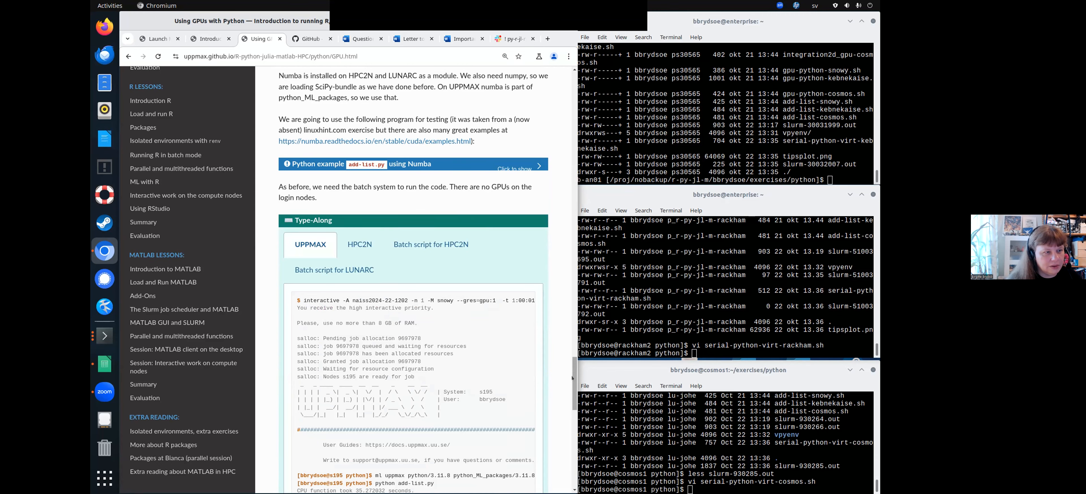
scroll(down, 3)
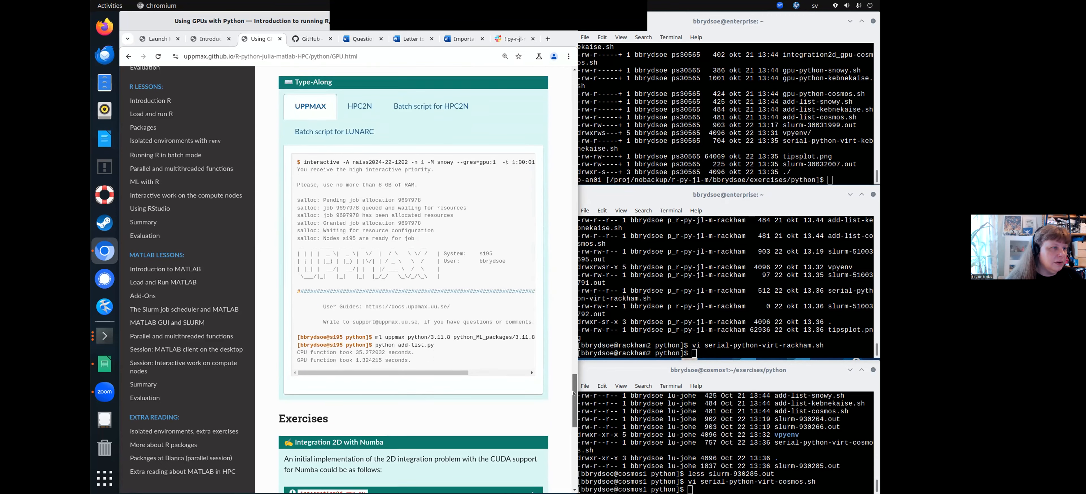